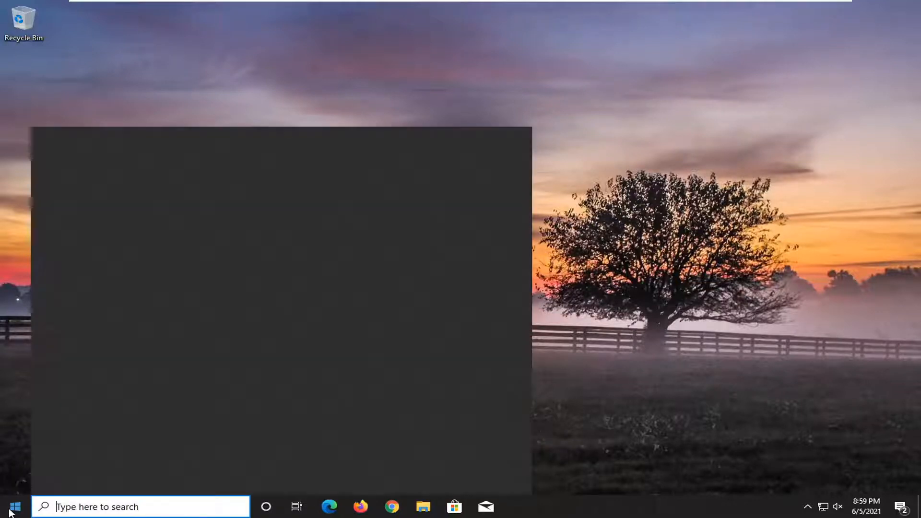
Step: Launch Registry Editor from Start search as administrator and accept the UAC prompt
text(regedit)
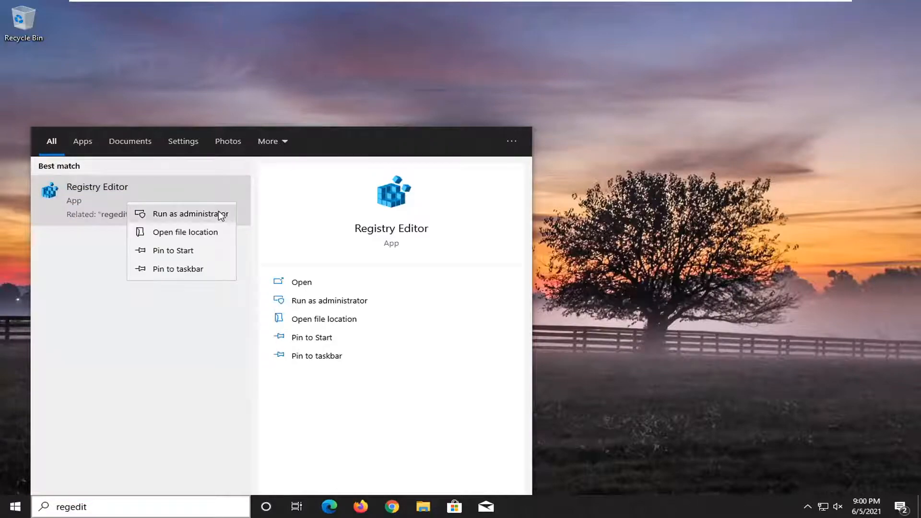
click(189, 213)
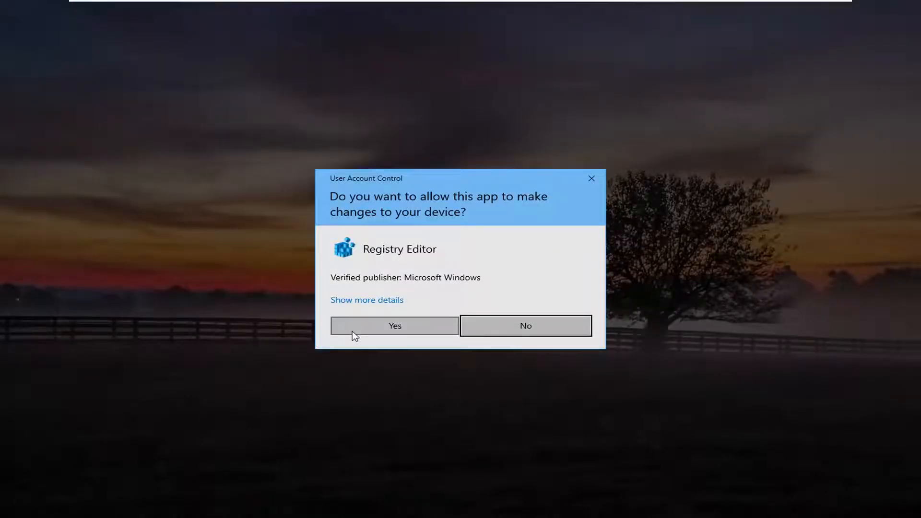
click(394, 325)
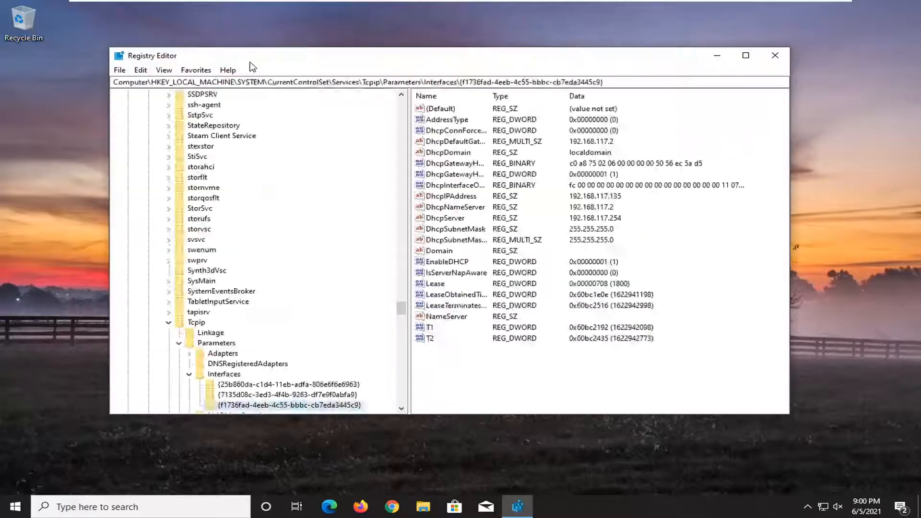
Step: Collapse the key tree back to the root Computer entry
click(217, 343)
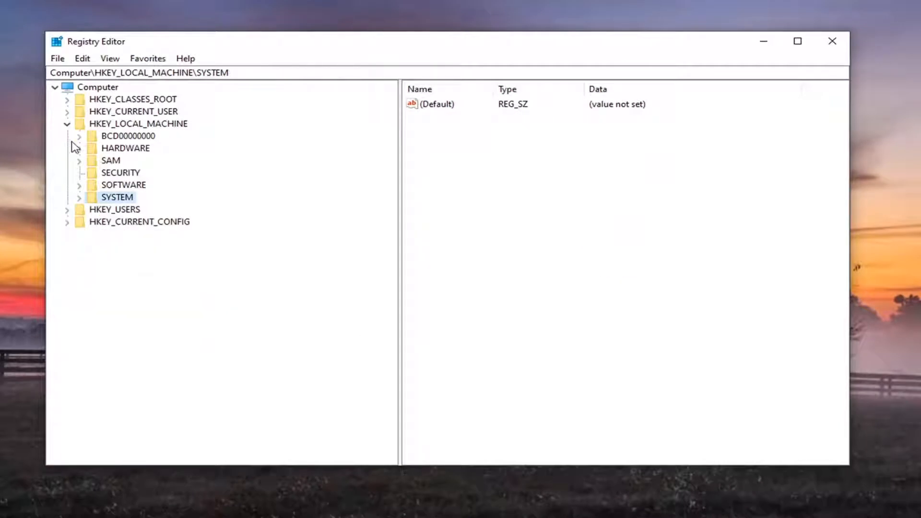
click(67, 123)
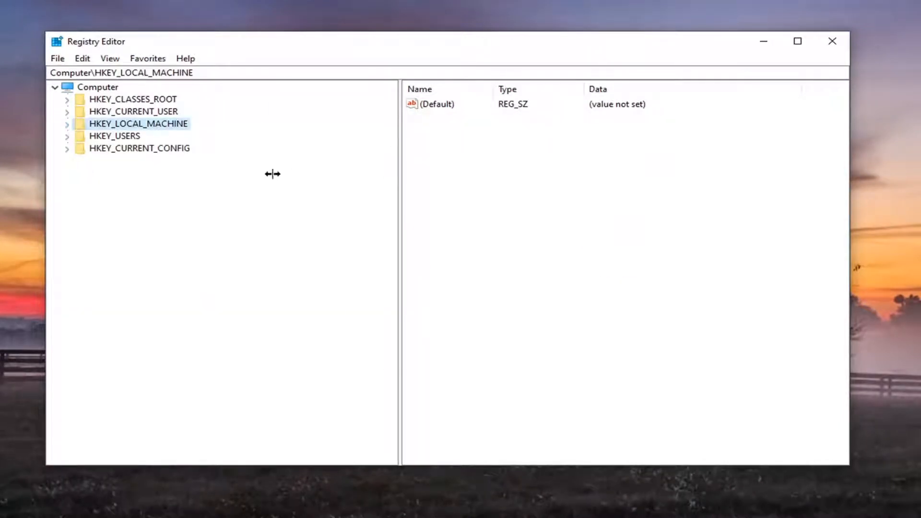
click(97, 87)
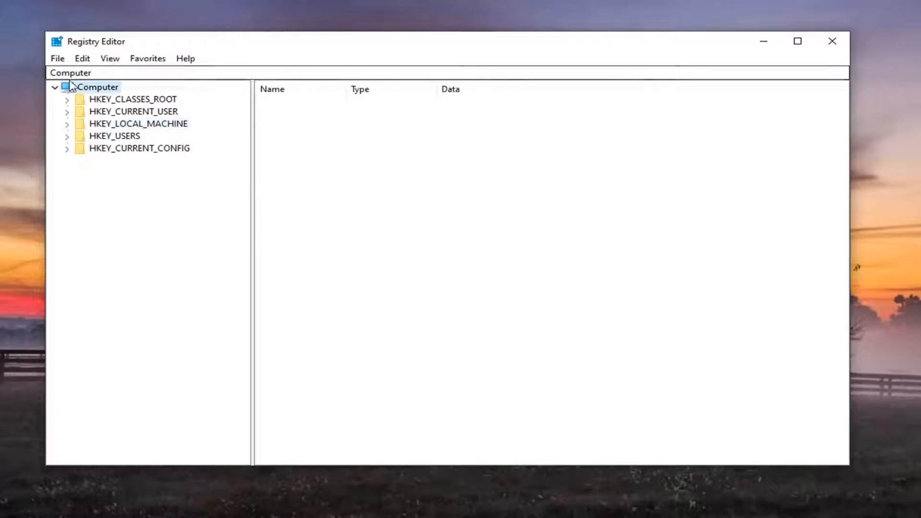
Step: Bring up the full-registry Export dialog with range All, then cancel it without saving
click(57, 58)
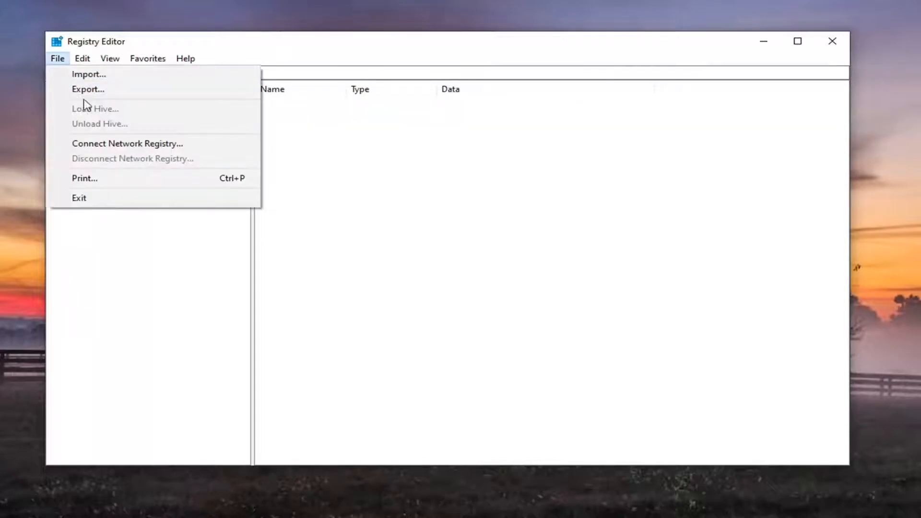
click(88, 89)
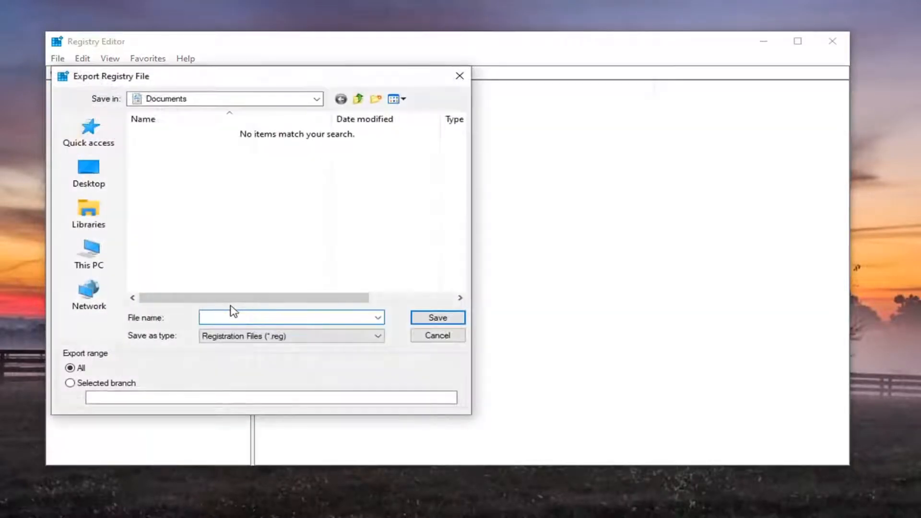
click(290, 317)
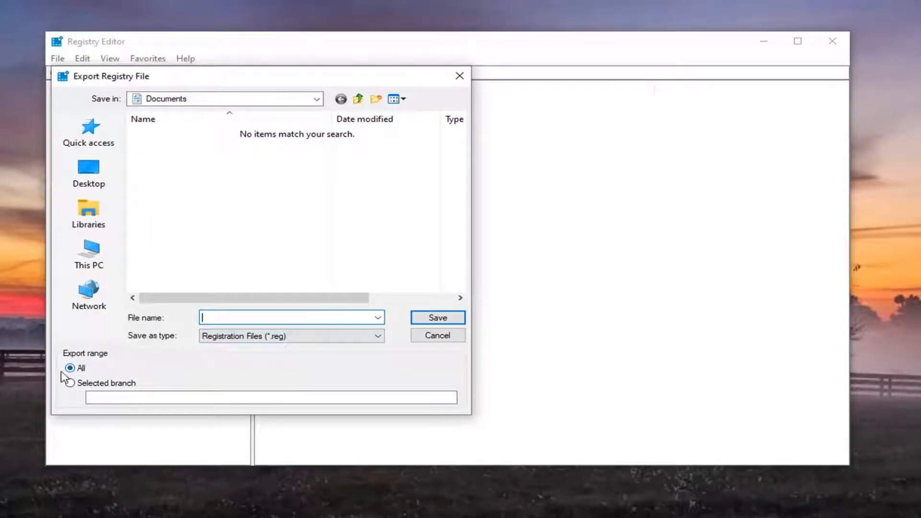
click(89, 254)
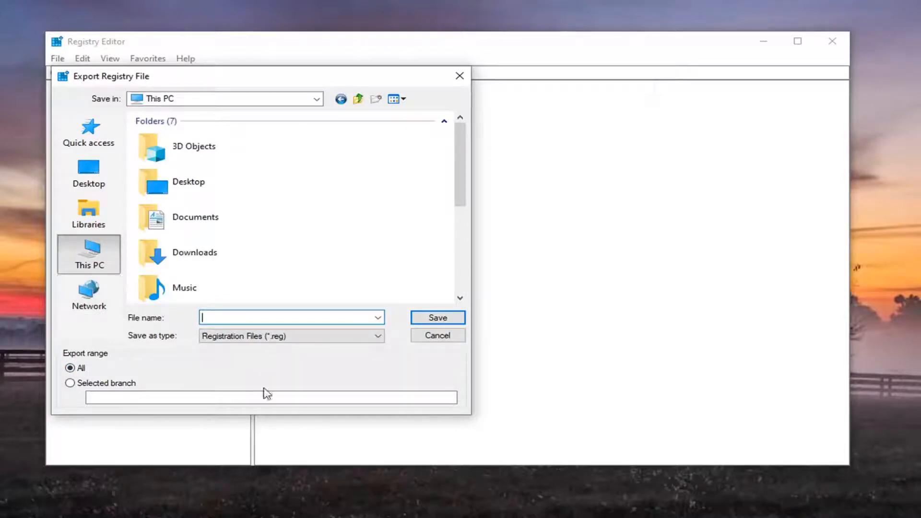
click(437, 334)
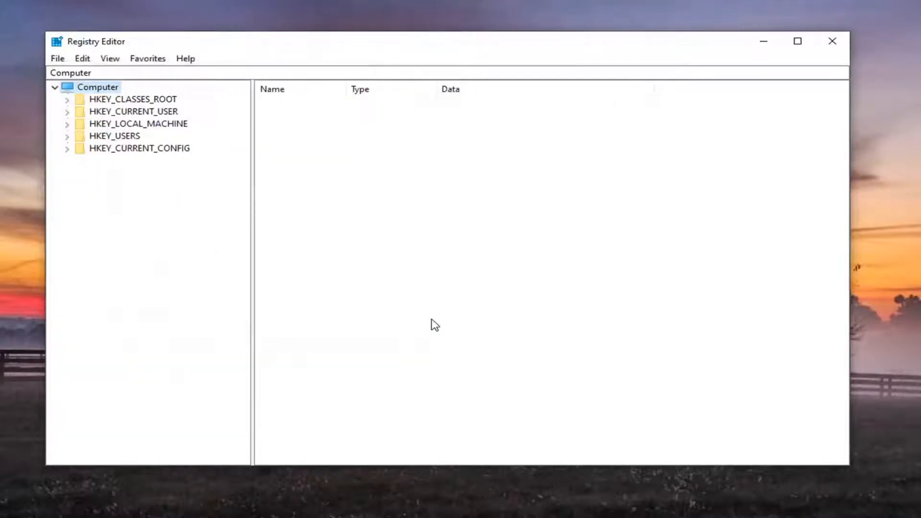
mouse_move(163, 154)
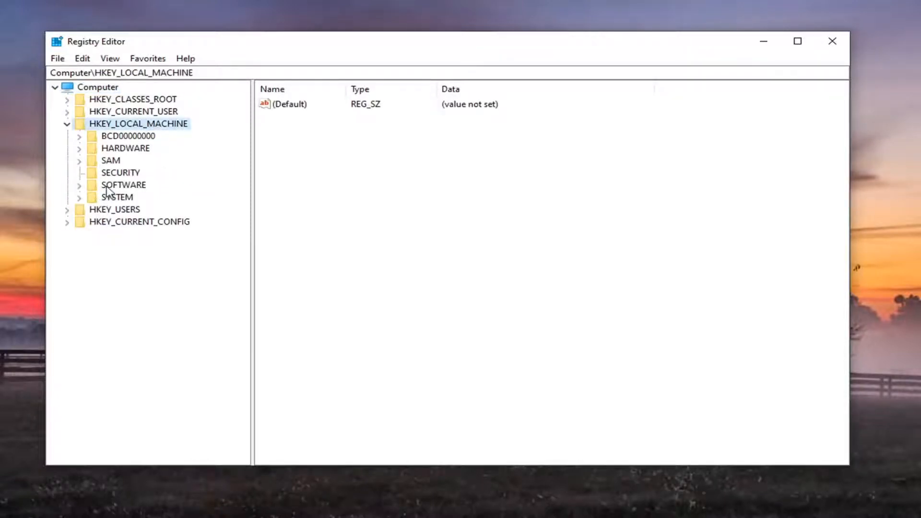
Step: Expand HKEY_LOCAL_MACHINE\SOFTWARE, then Policies and the Microsoft key beneath it
click(79, 185)
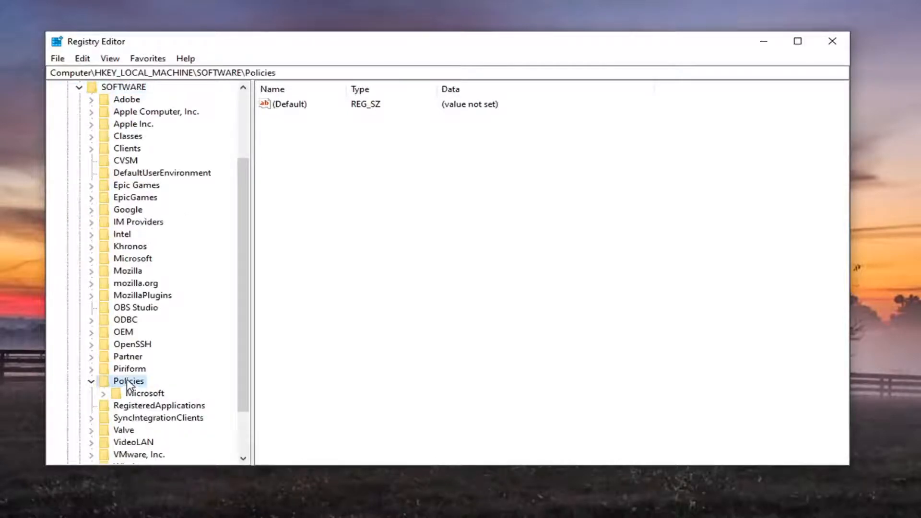
scroll(down, 3)
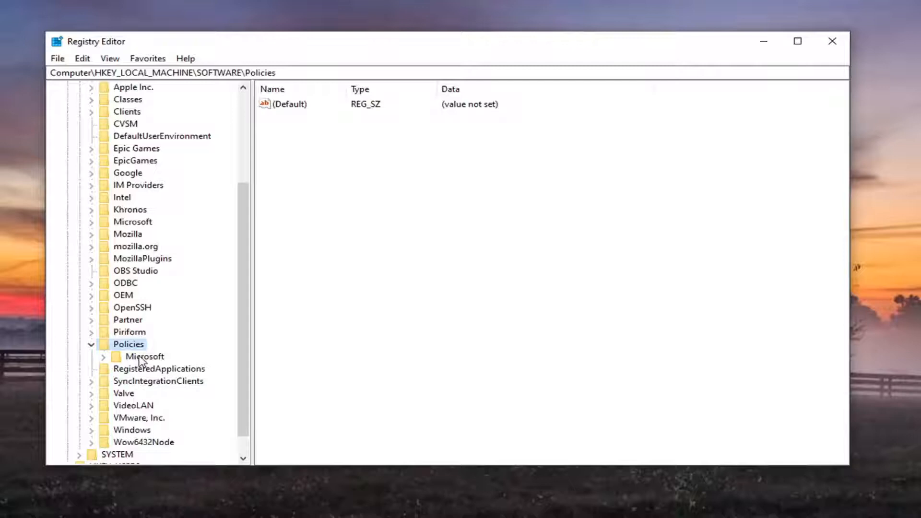
click(144, 356)
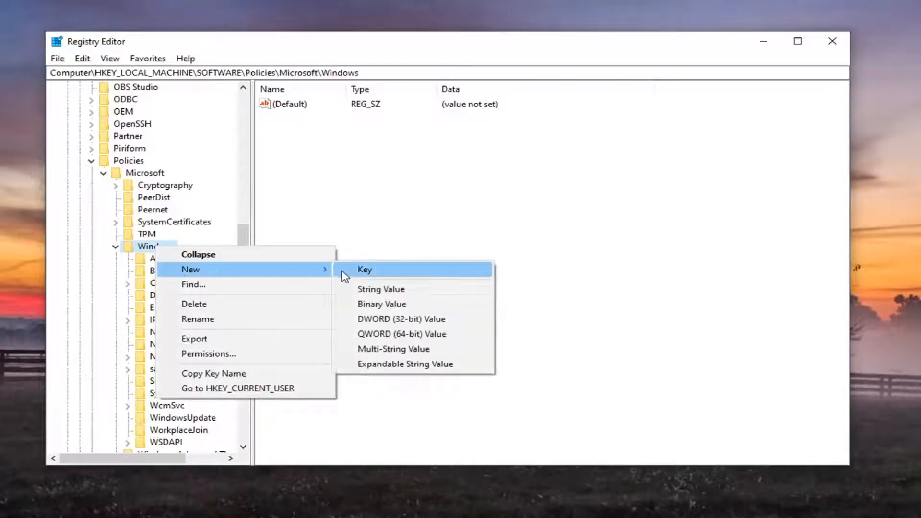
mouse_move(376, 272)
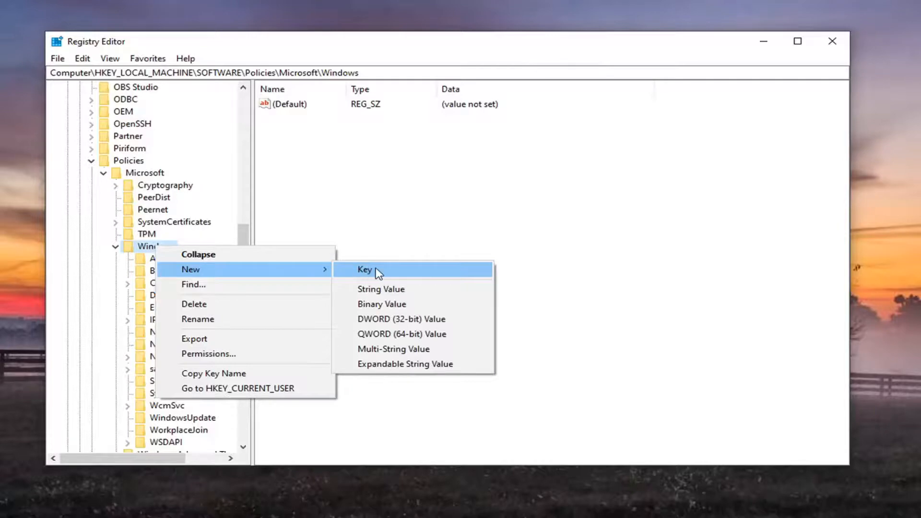
Step: Create a new subkey under Windows and name it AppCompat
click(364, 269)
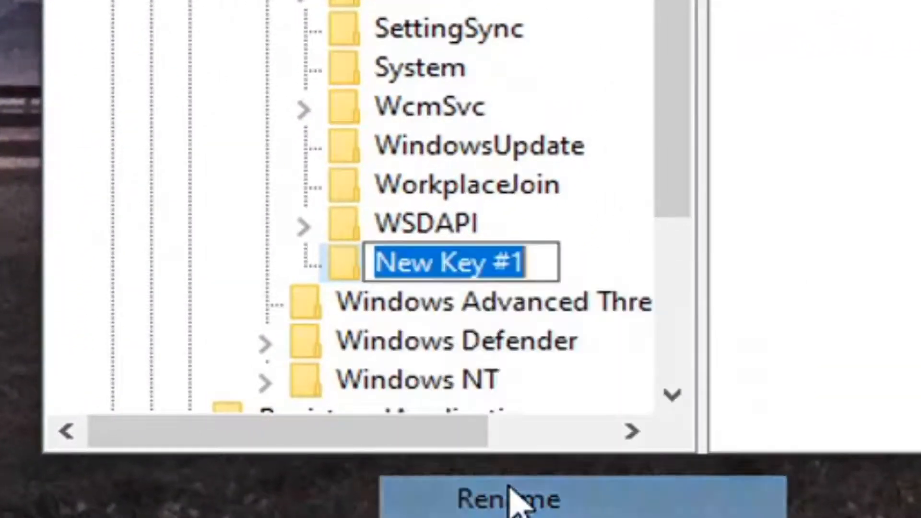
text(App)
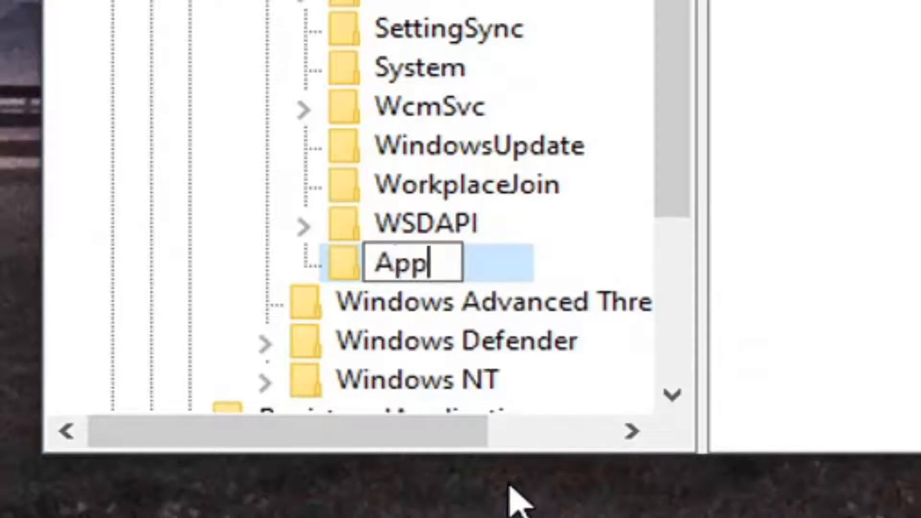
text(C)
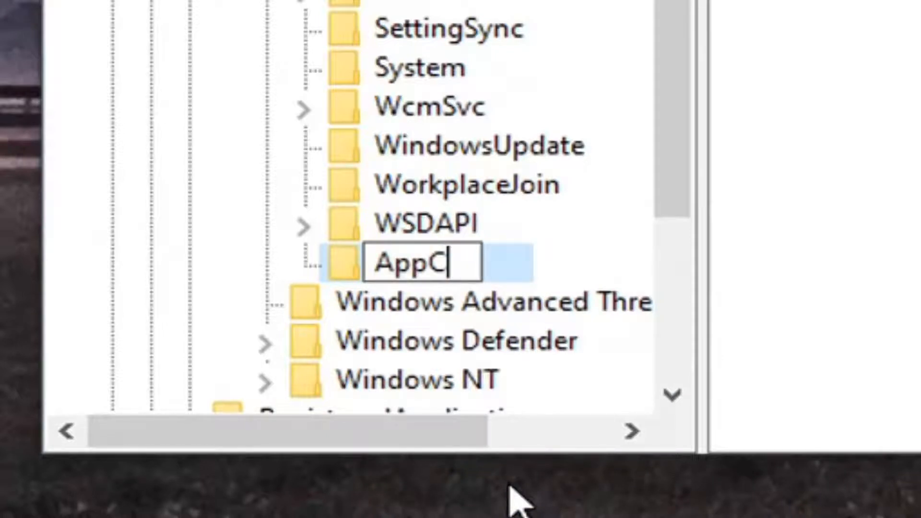
text(ompat)
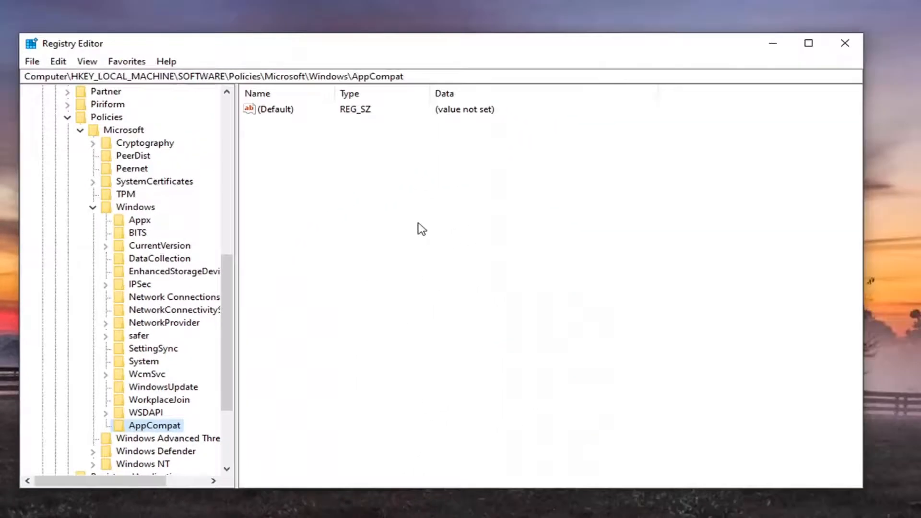
mouse_move(327, 161)
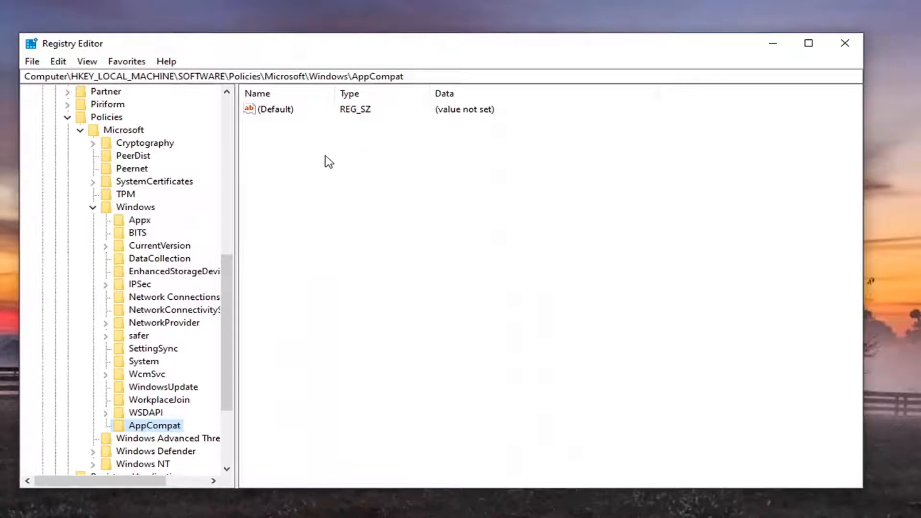
Step: Add a new DWORD (32-bit) value named DisableUAR in the AppCompat key
right_click(328, 162)
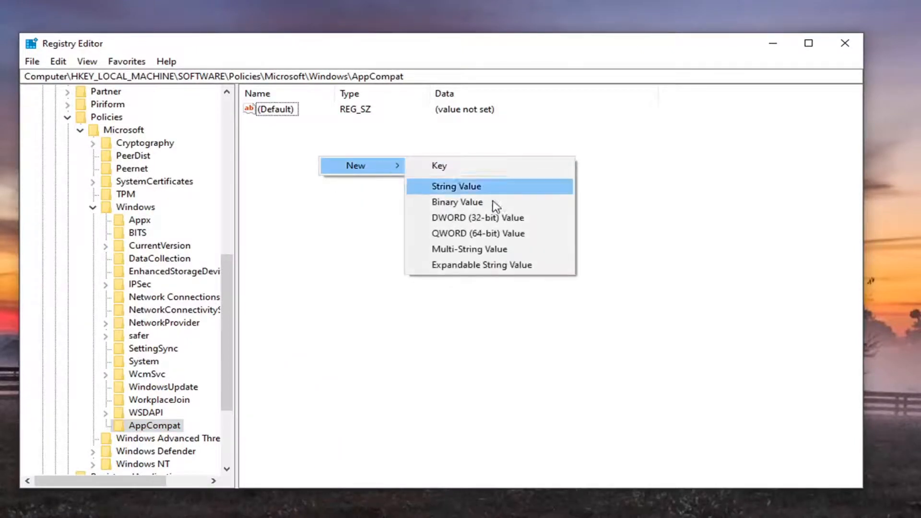
mouse_move(502, 217)
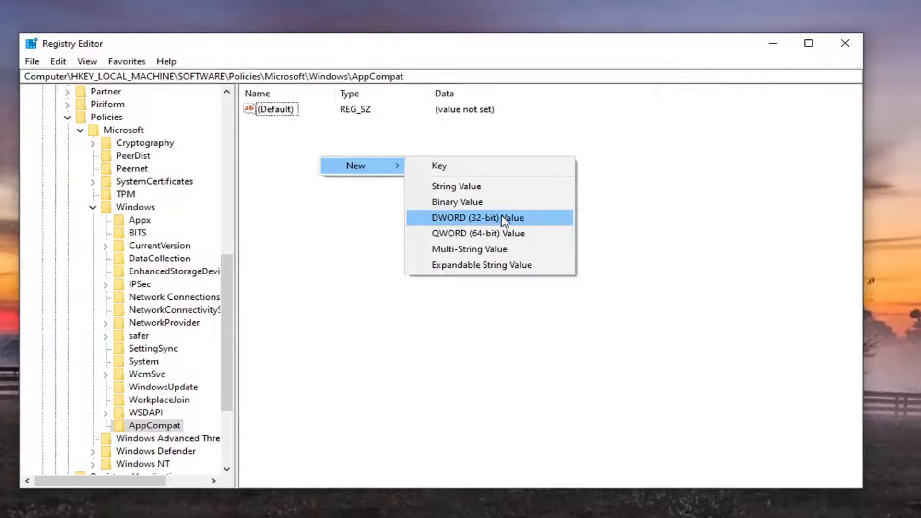
click(477, 217)
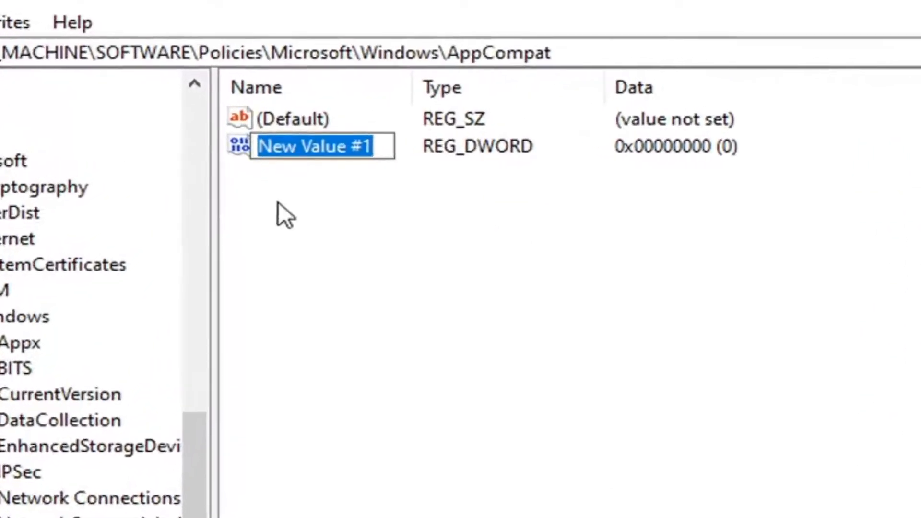
text(Disable)
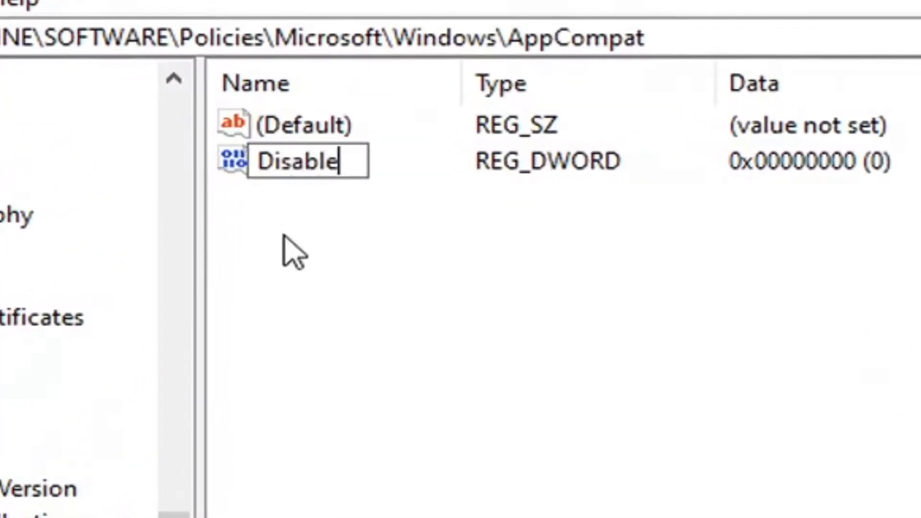
text(UAR)
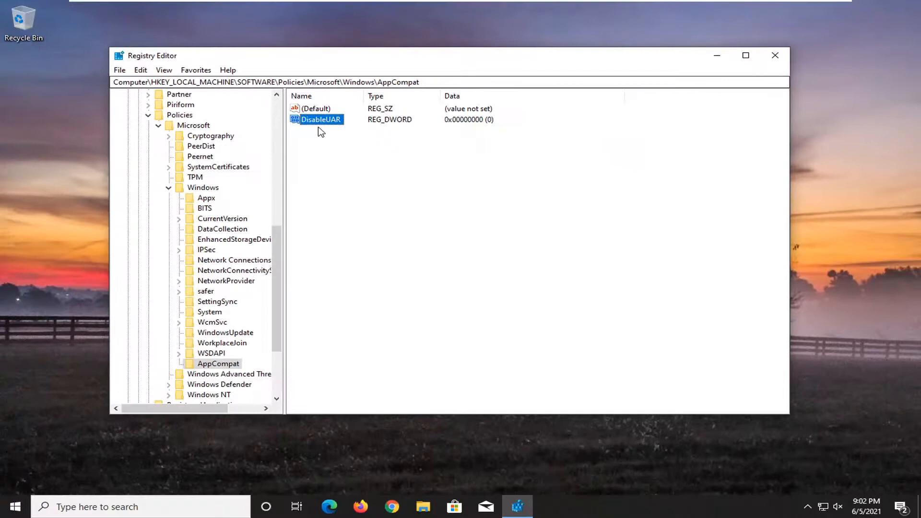
Step: Edit DisableUAR and set its value data to 1
double_click(320, 120)
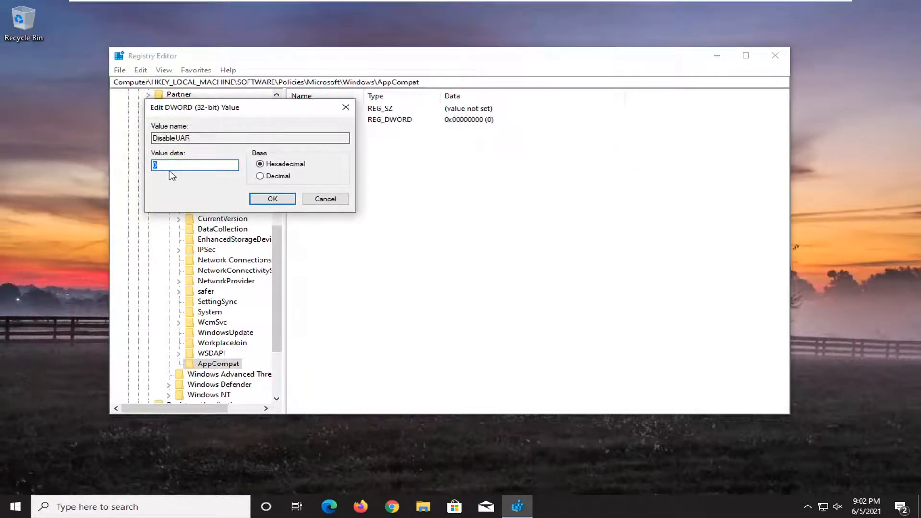
text(1)
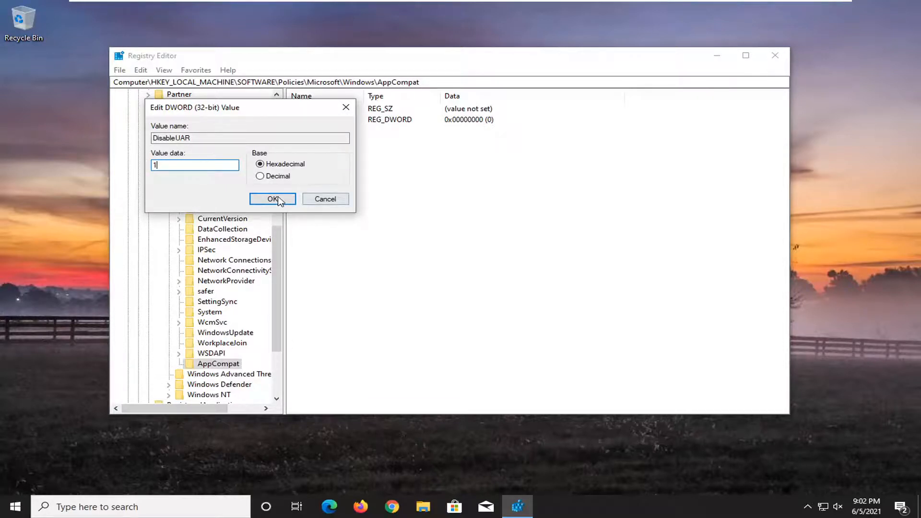
click(272, 199)
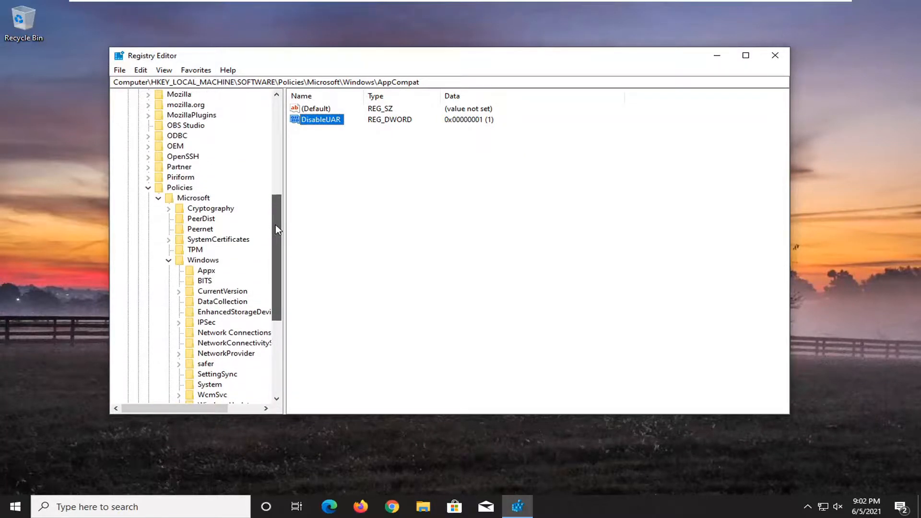
Step: Collapse the key tree and close Registry Editor, leaving the desktop
scroll(down, 3)
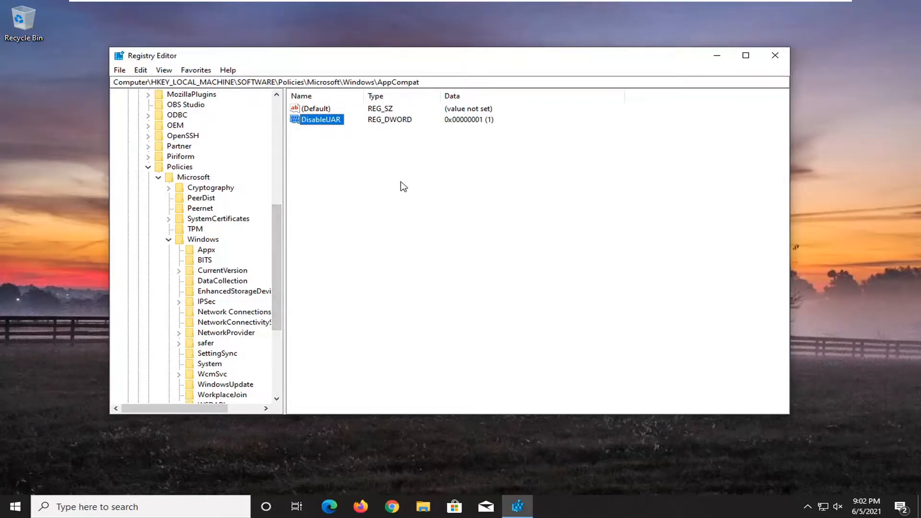
right_click(321, 119)
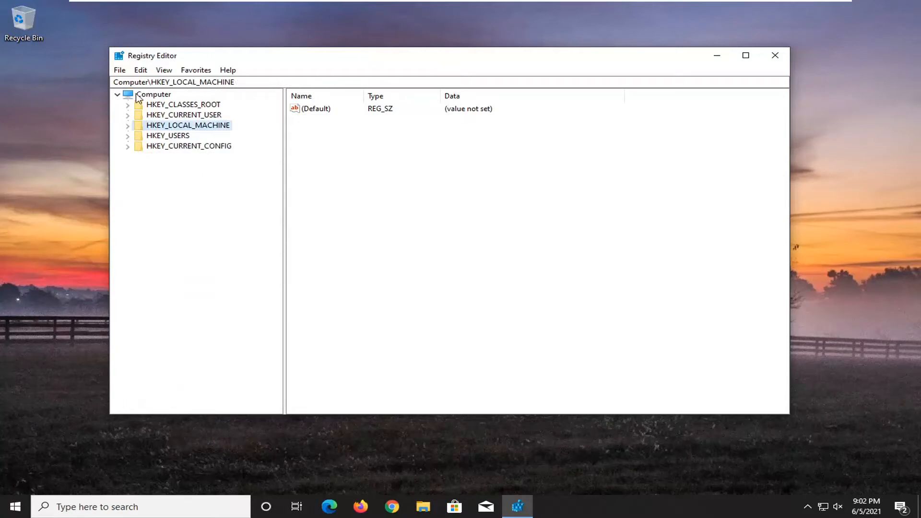
click(774, 55)
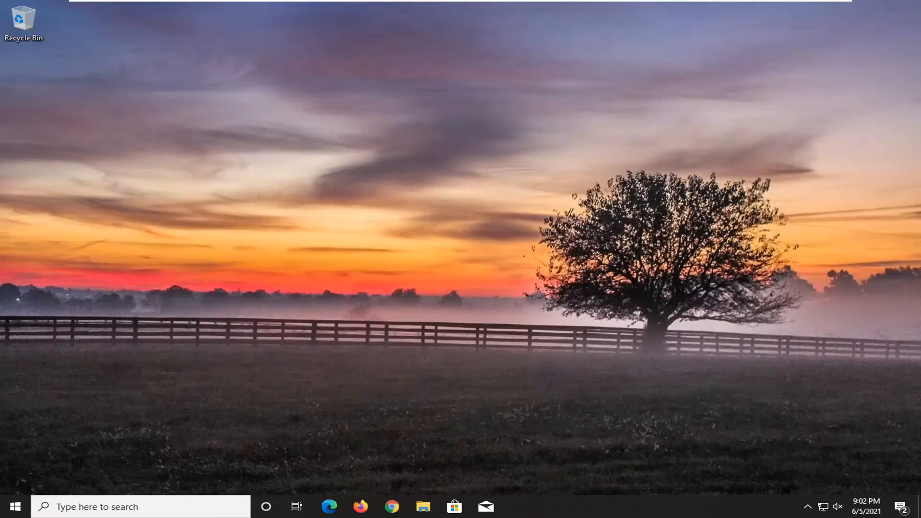